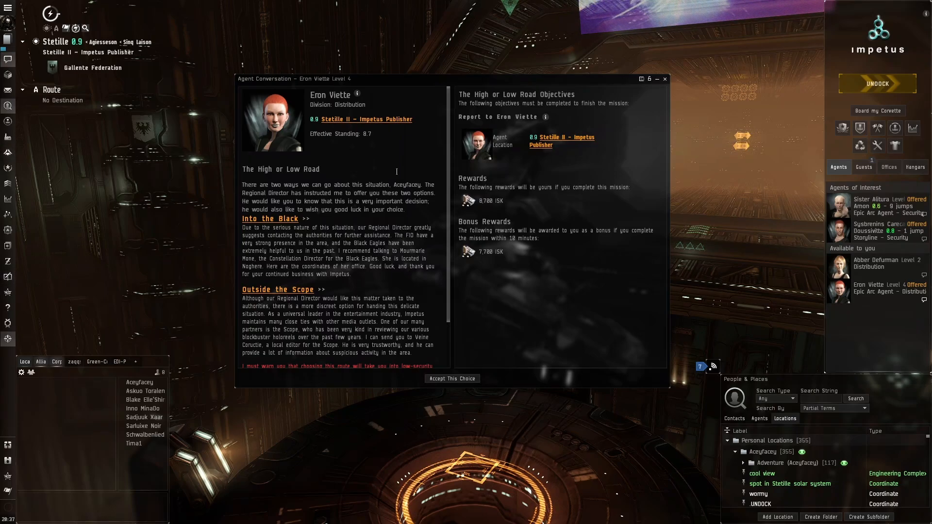
mouse_move(387, 176)
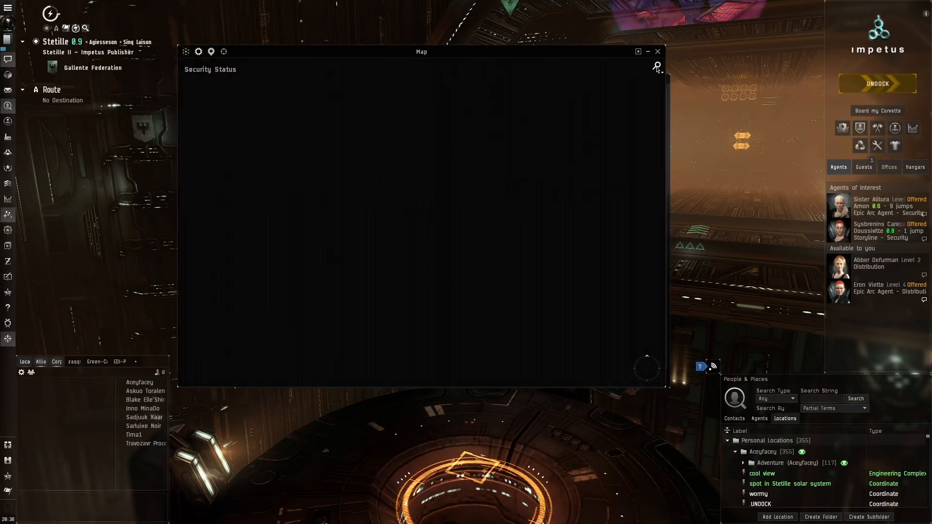
Search the map for 'noghe' to find Noghere and set it as the destination
type("noghe")
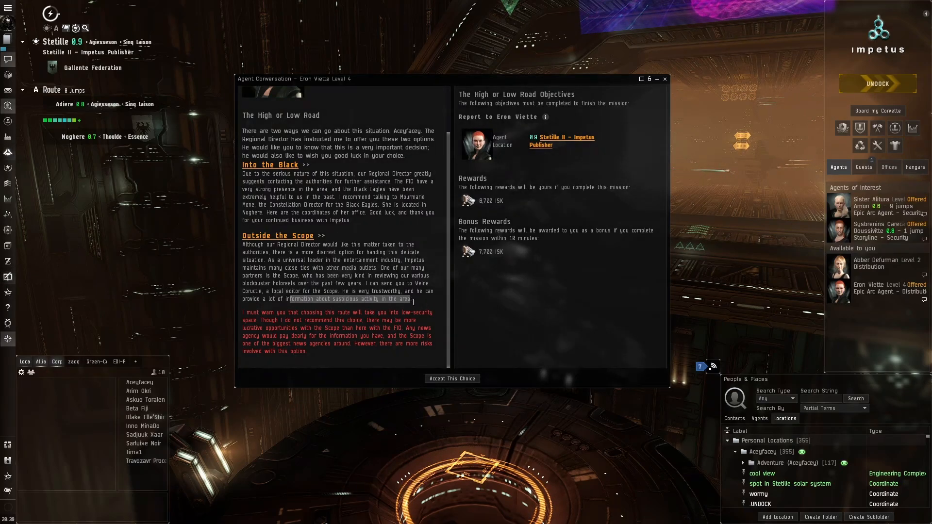
left_click_drag(267, 260, 418, 300)
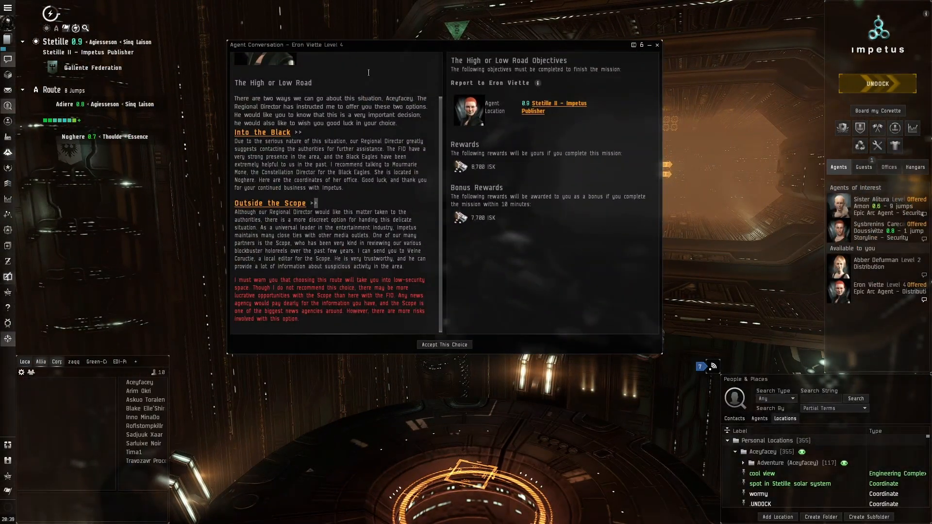
left_click_drag(333, 45, 624, 216)
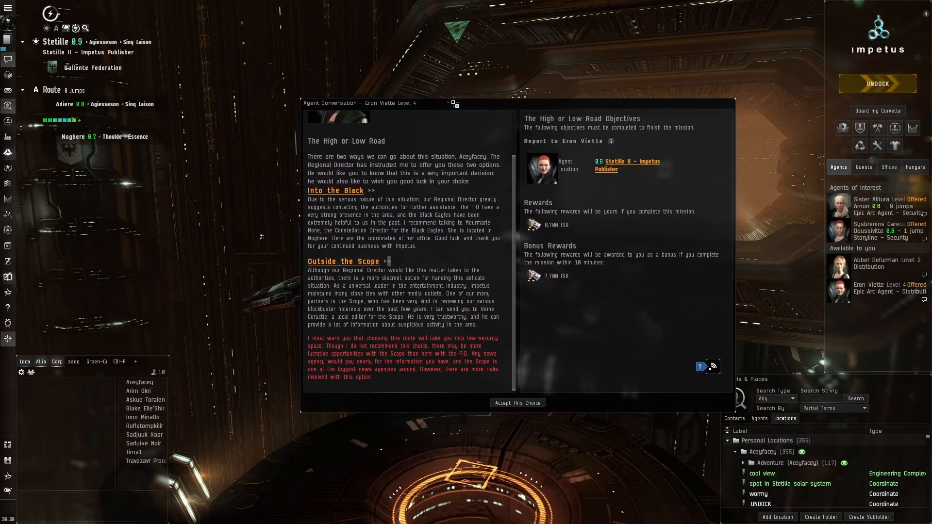
left_click_drag(451, 102, 389, 94)
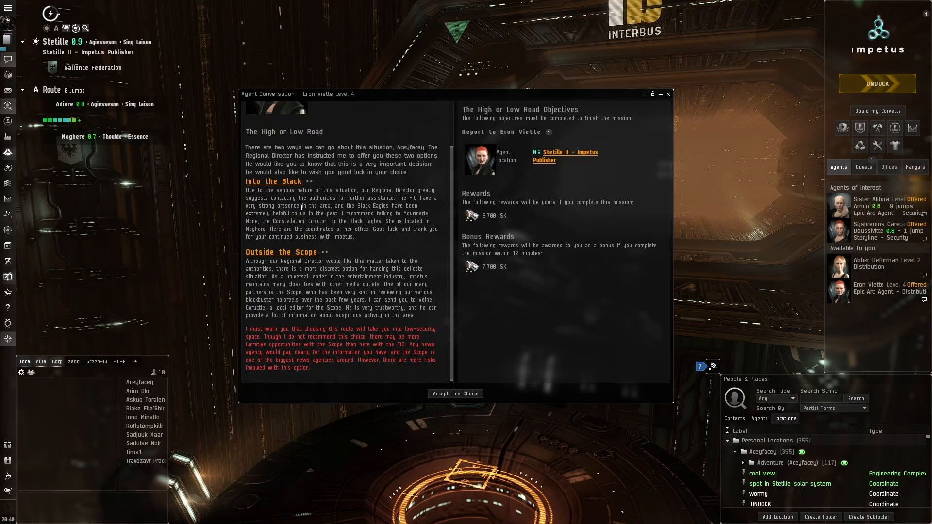
mouse_move(274, 180)
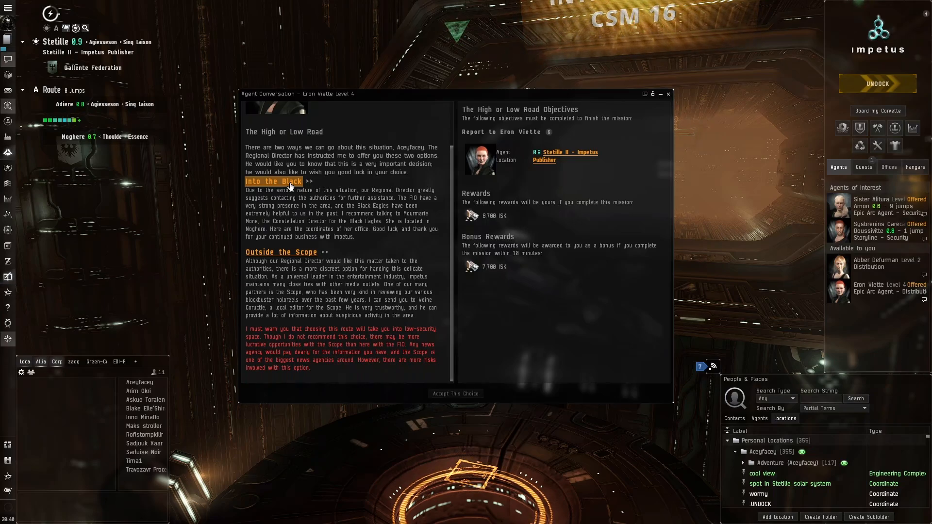
Review the Into the Black and Outside the Scope choices and set destination to the Vitrauze agent station
left_click(273, 181)
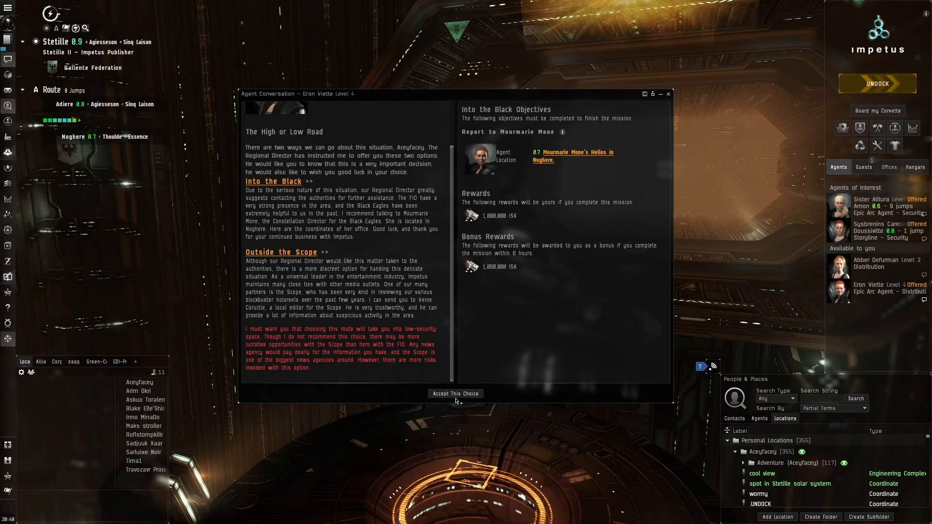
left_click(273, 181)
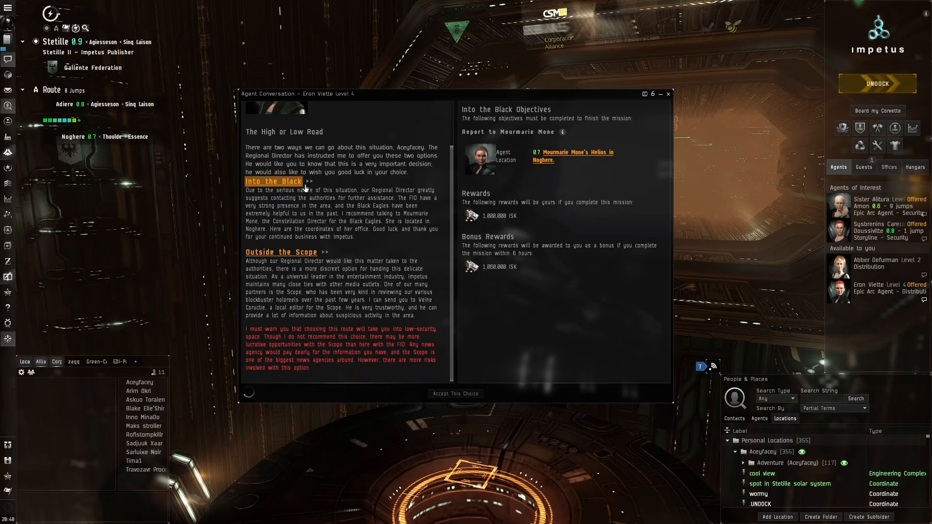
left_click(280, 252)
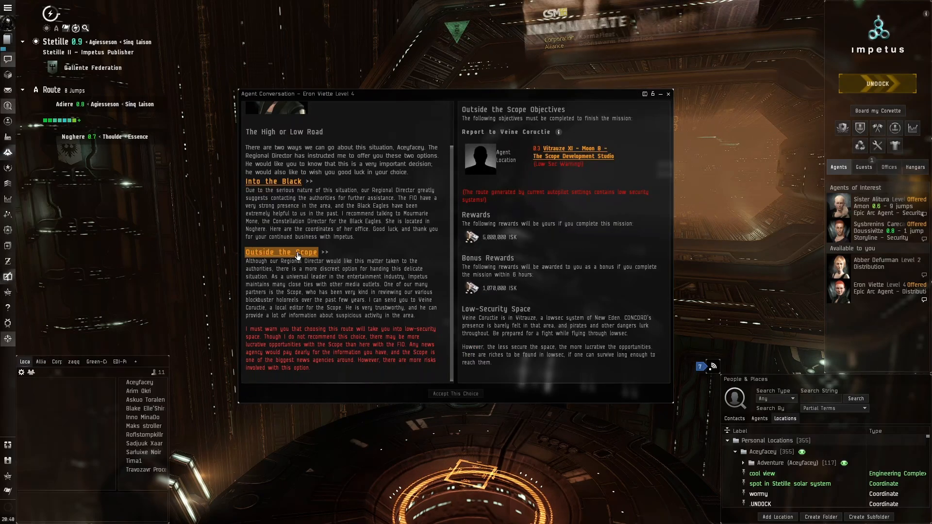
right_click(571, 153)
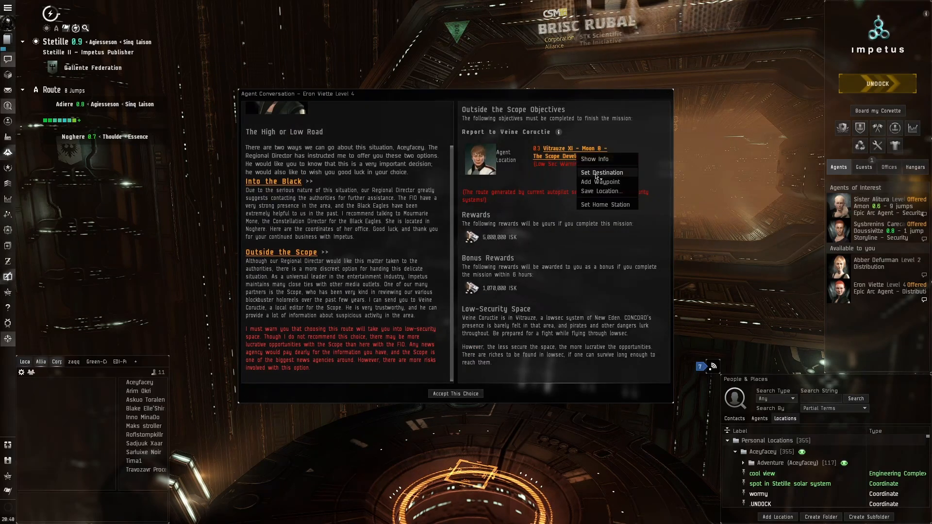
left_click(601, 173)
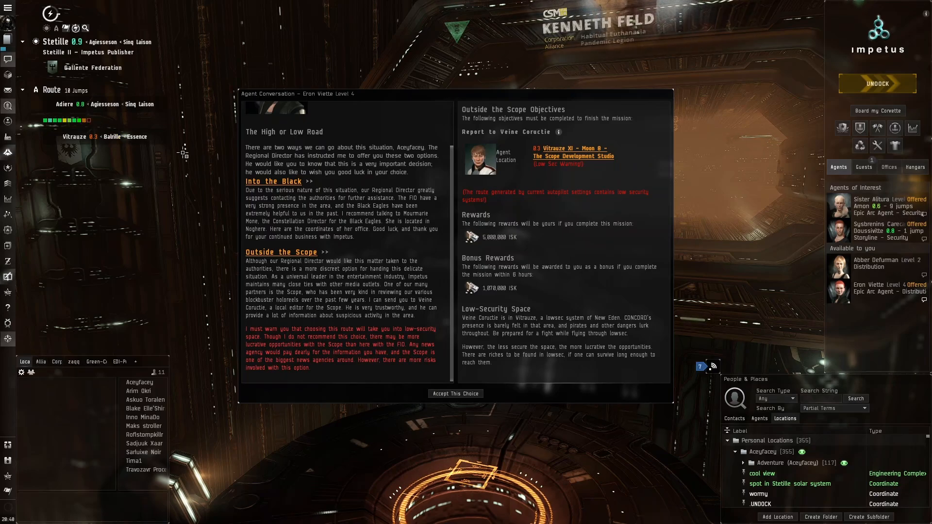
Accept the Into the Black mission choice to report to Mourmarie Mone
left_click(273, 182)
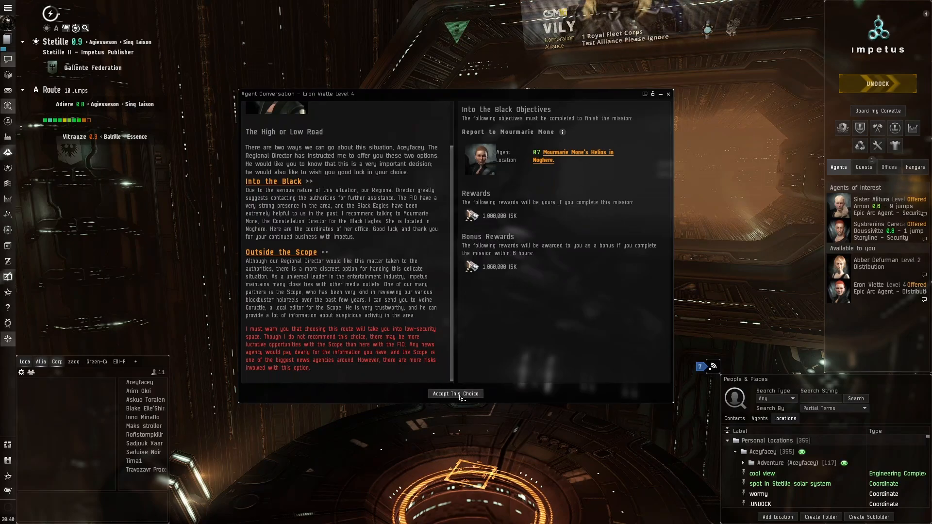
left_click(455, 393)
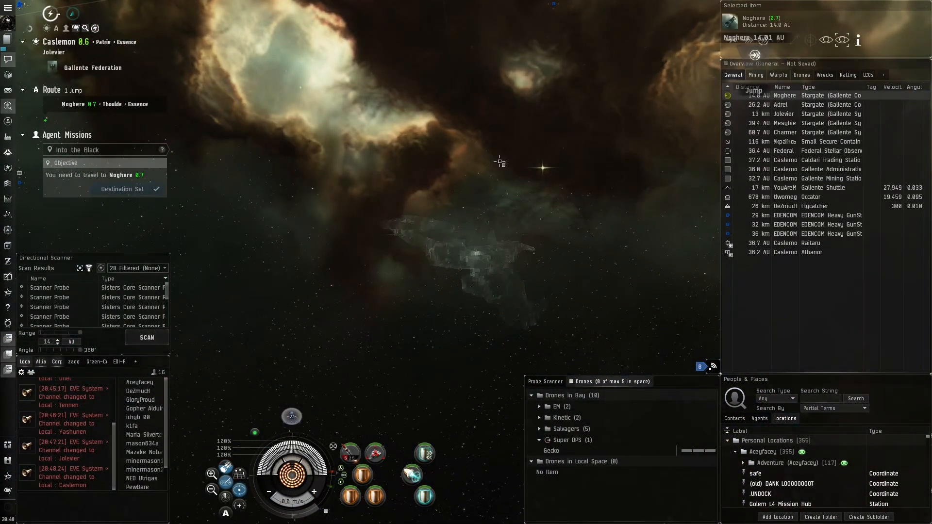
Jump through the Noghere stargate selected in the Overview
left_click(754, 55)
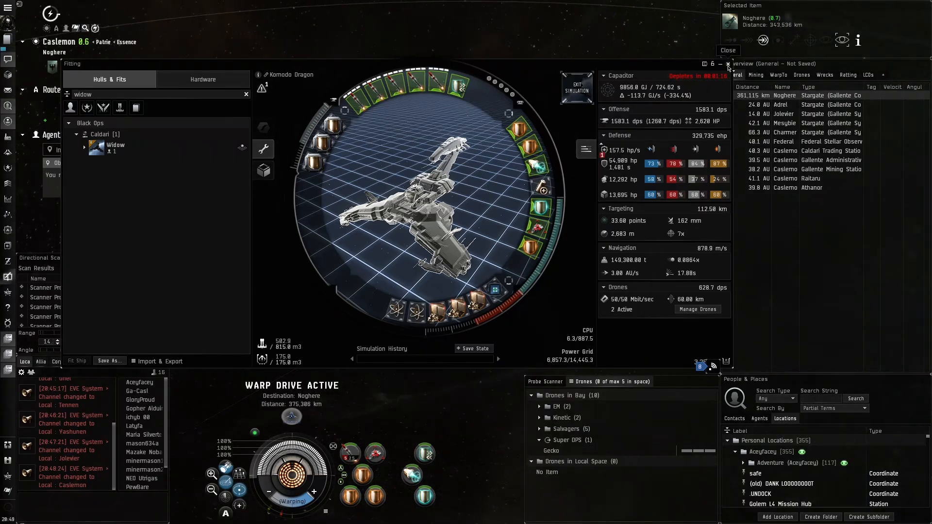
Close the ship fitting window while the ship warps and jumps into Noghere
left_click(727, 50)
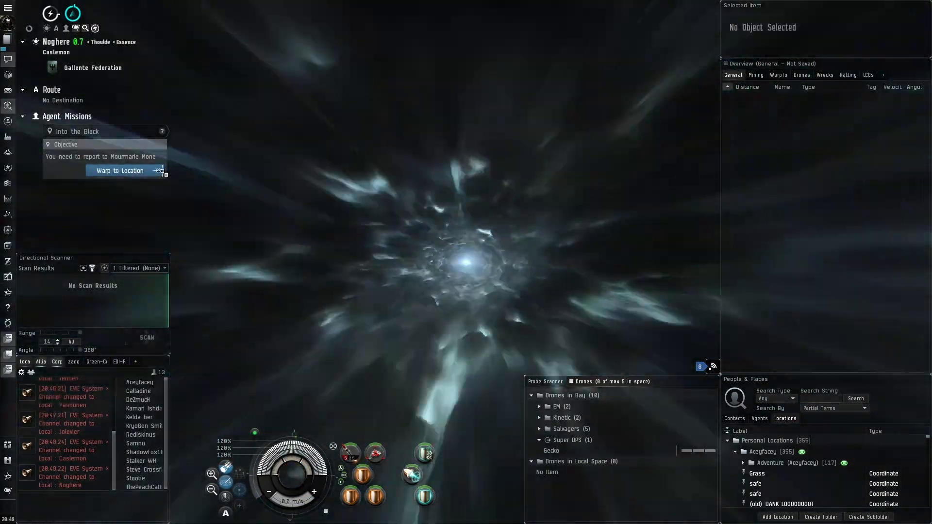
Warp to Mourmarie Mone's location and search the Regional Market for 'blackeg' and 'eagl'
left_click(118, 171)
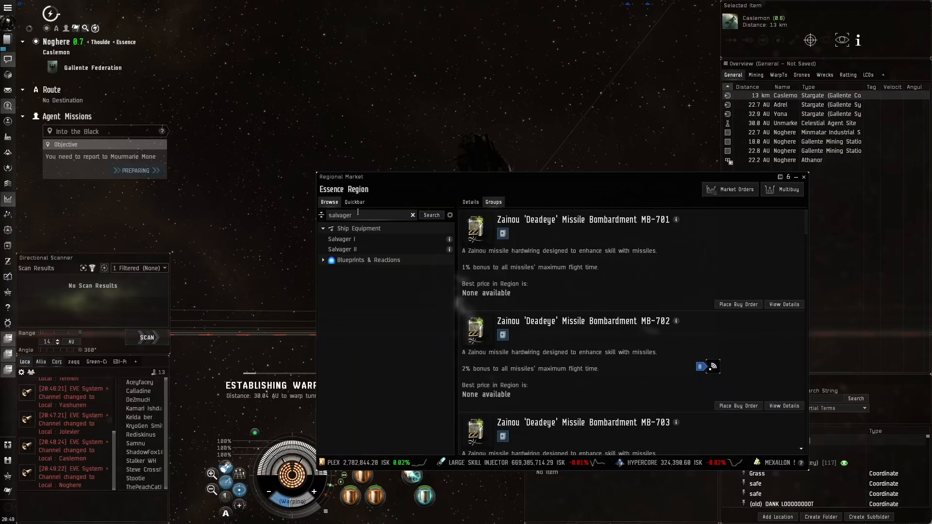
type("blackeg")
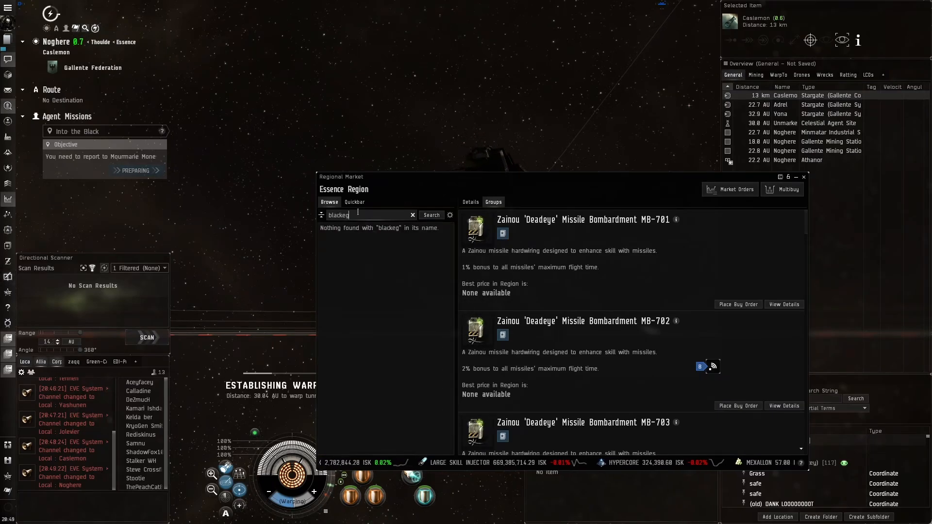
type("eagl")
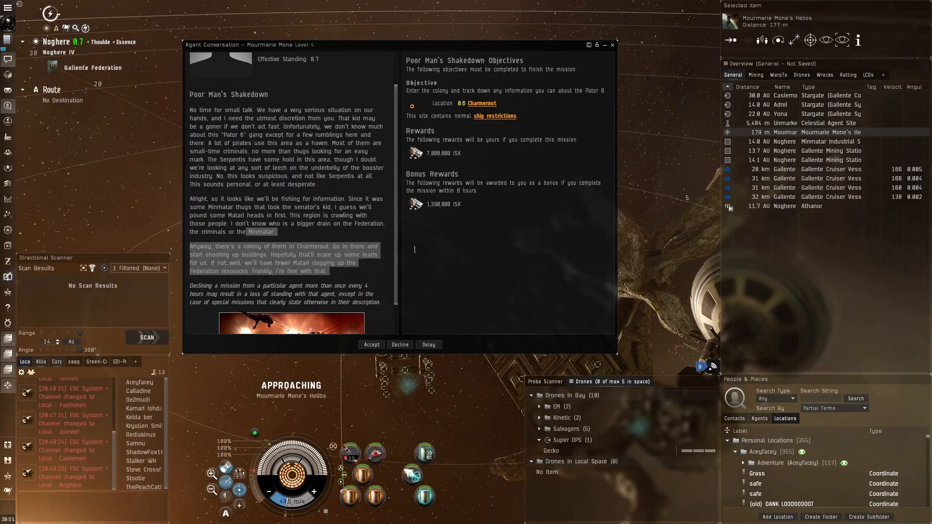
Accept Poor Man's Shakedown, close the conversation, and start the 2-jump route to Charmerout
left_click(371, 345)
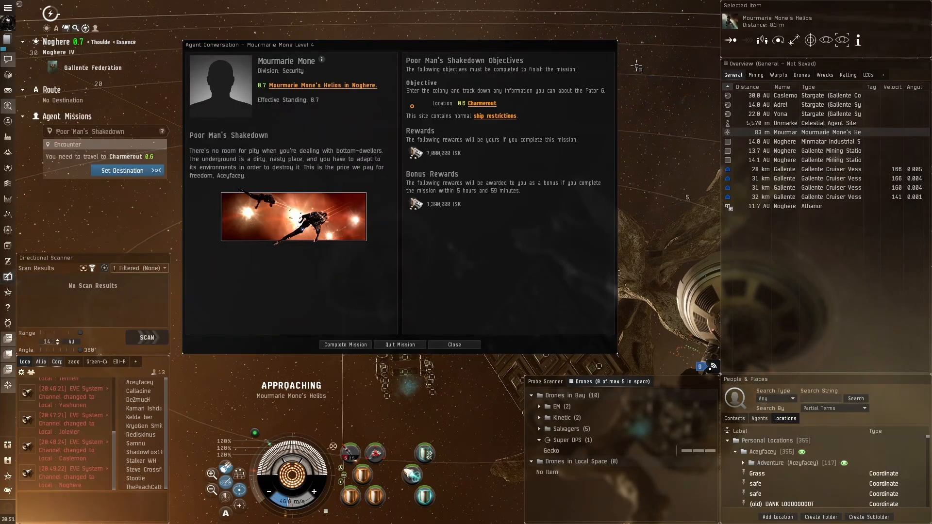
left_click(454, 344)
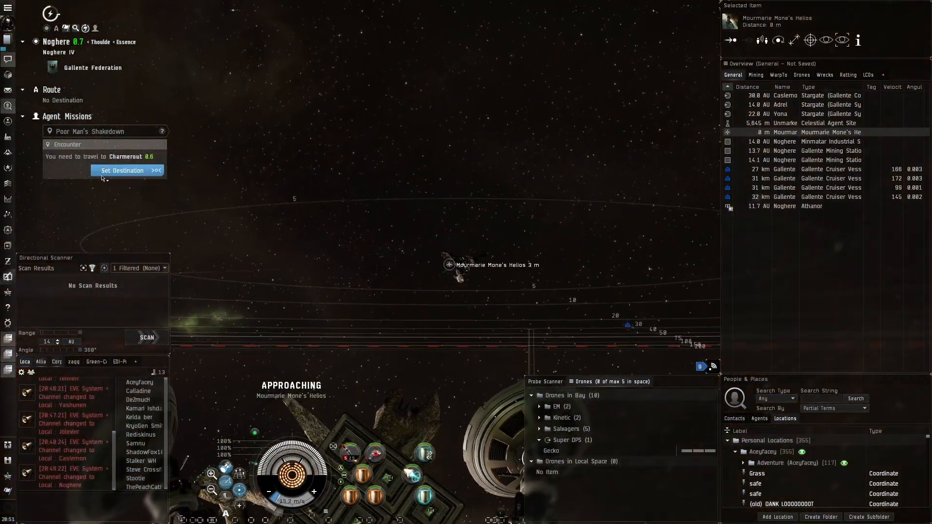
left_click(122, 171)
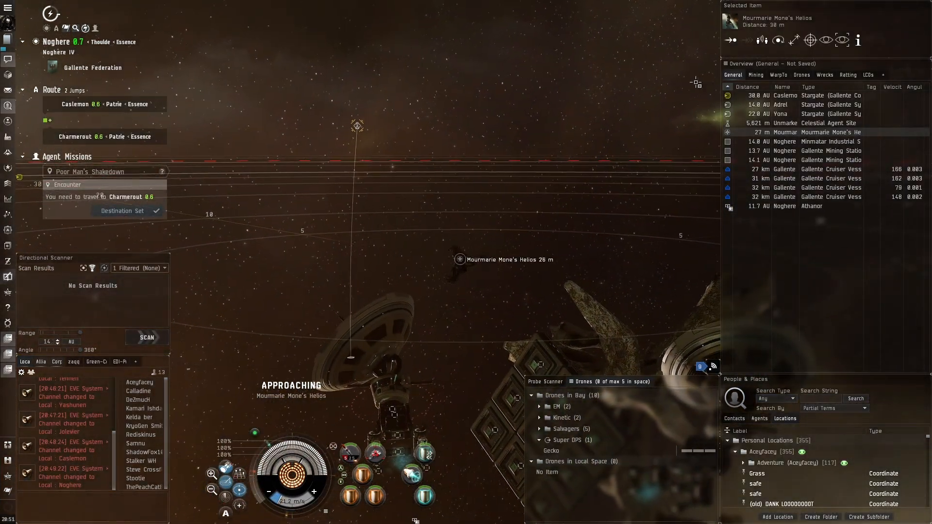
left_click(784, 95)
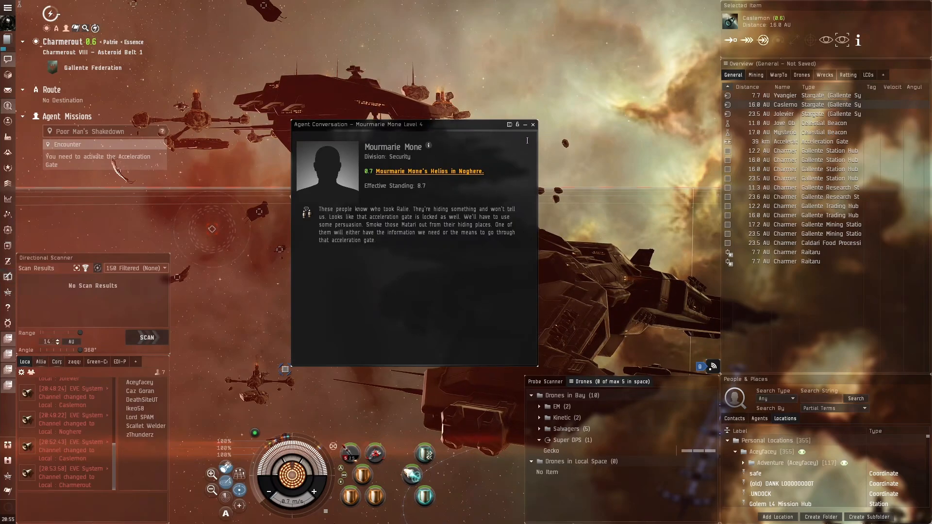
Close Mourmarie Mone's briefing about the acceleration gate
left_click(532, 125)
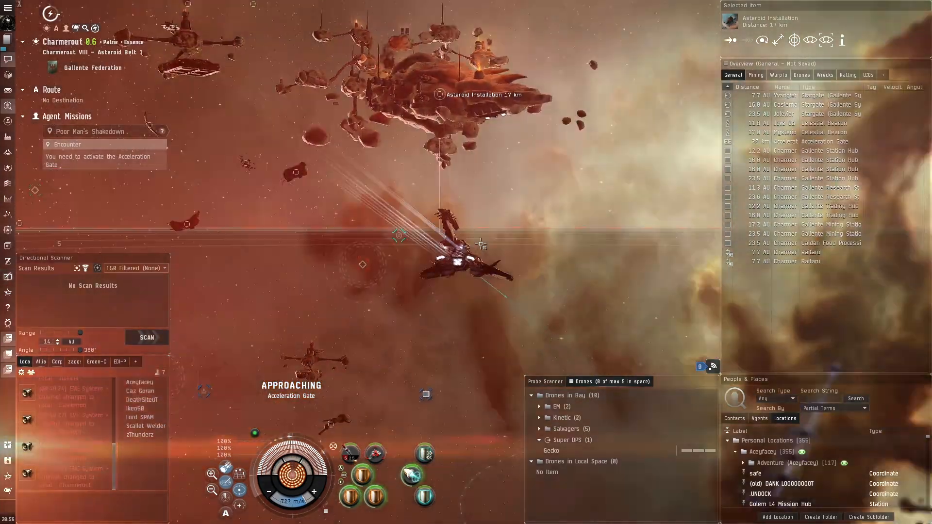
Attempt to activate the locked Acceleration Gate and dismiss the Shanty Town Gate Clearance warning
left_click(785, 141)
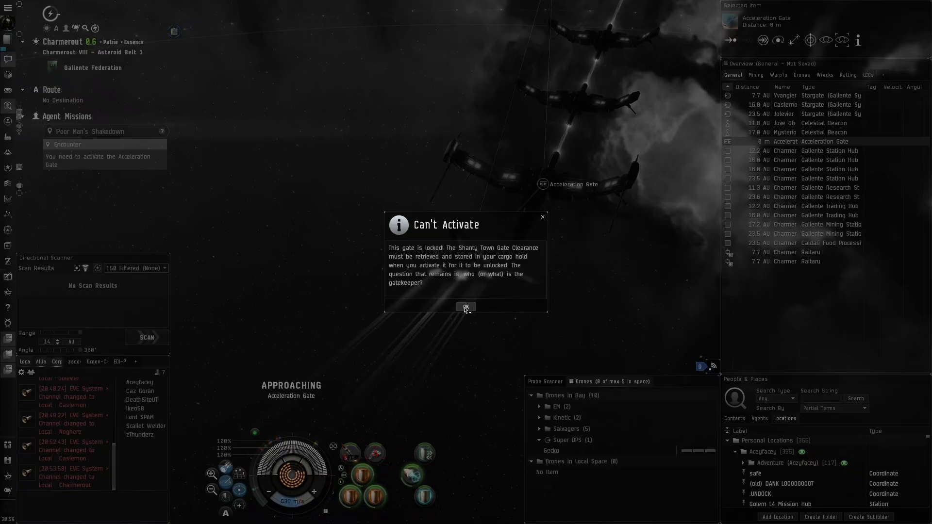
left_click(465, 307)
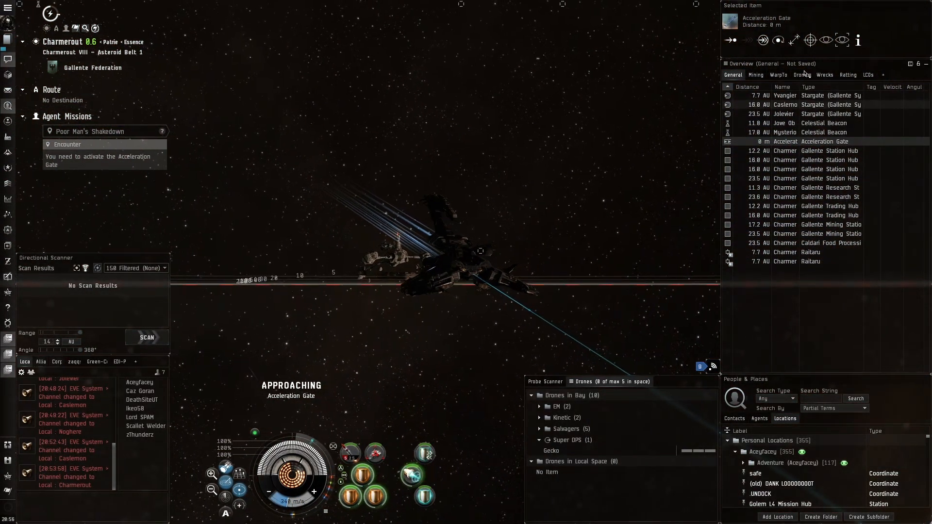
left_click(867, 75)
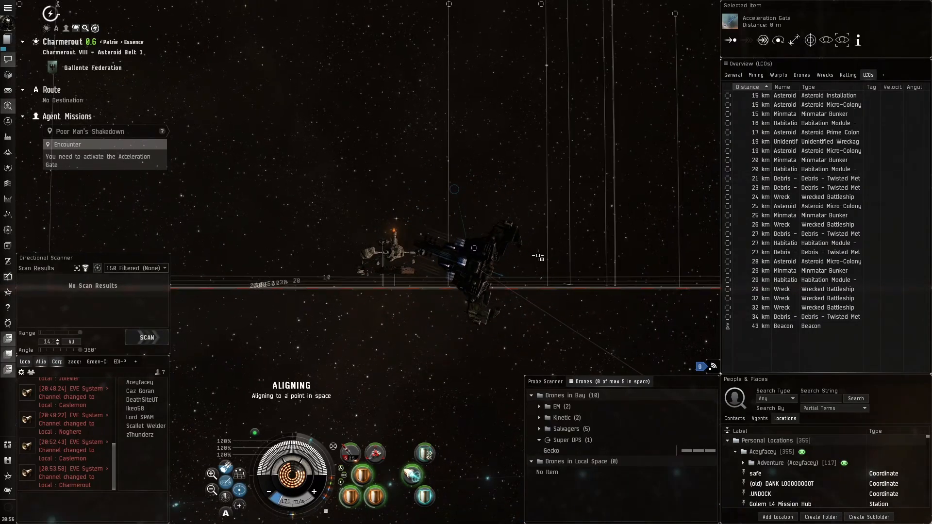
Launch the Gecko drone against the Independent Green-Crewed ships in the belt
left_click(733, 75)
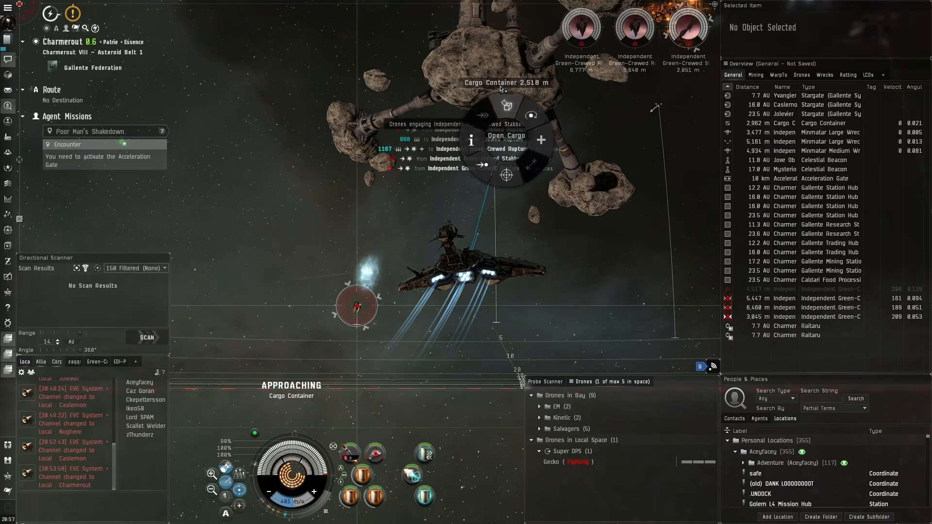
Select the Minmatar Bunker in the Overview and engage the remaining hostiles
left_click(504, 136)
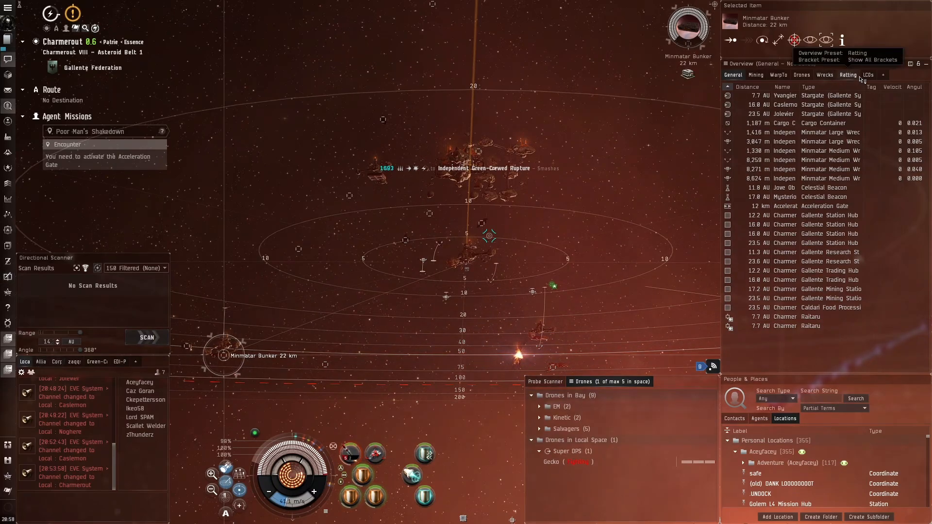
left_click(867, 75)
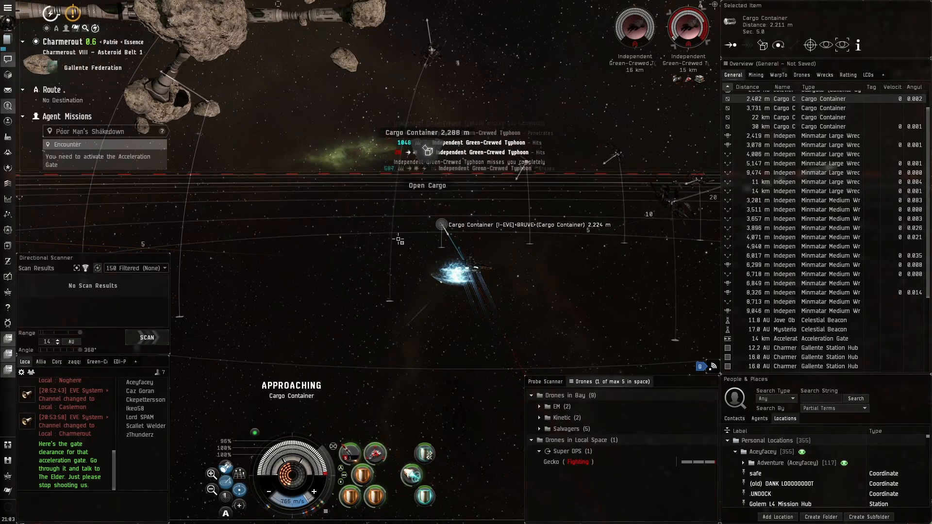
Loot the cargo container and set the two-jump return route to Noghere
left_click(427, 184)
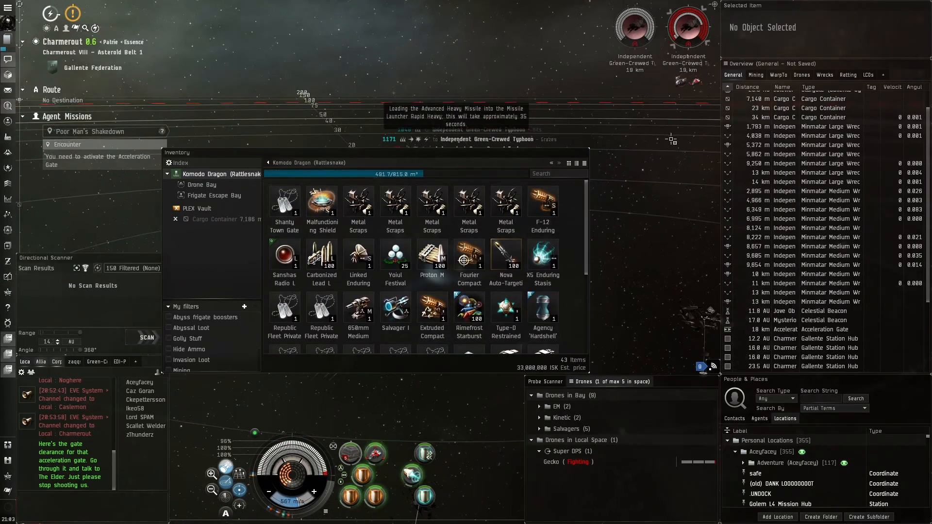
left_click(797, 229)
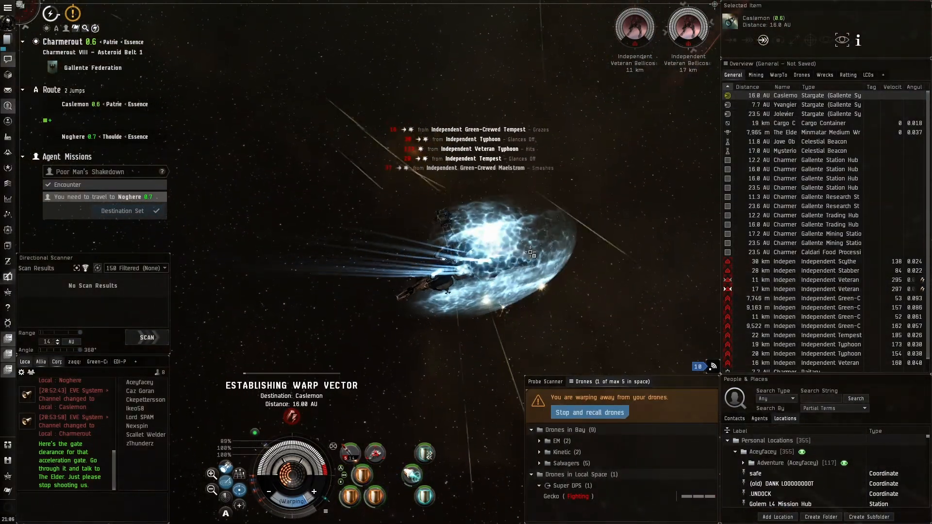
Recall drones, return to Mourmarie Mone's Helios in Noghere and start the agent conversation
left_click(590, 412)
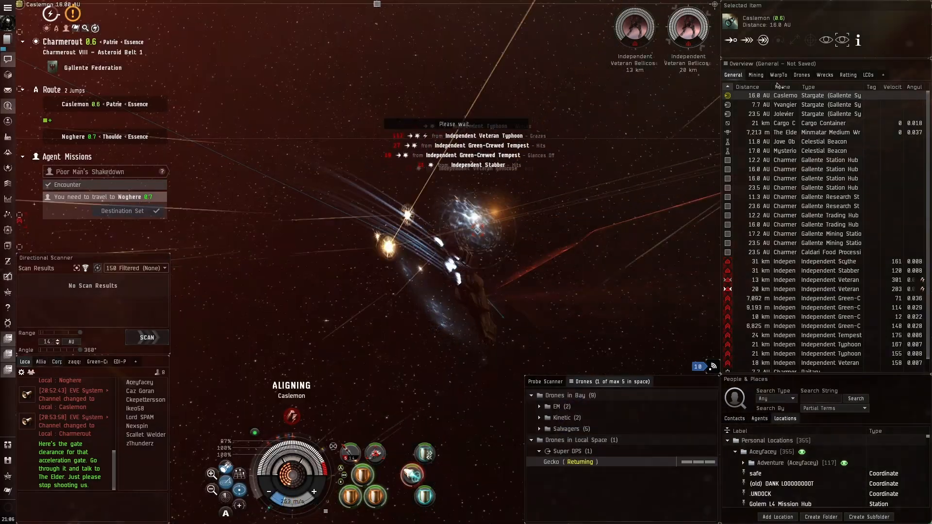
left_click(779, 124)
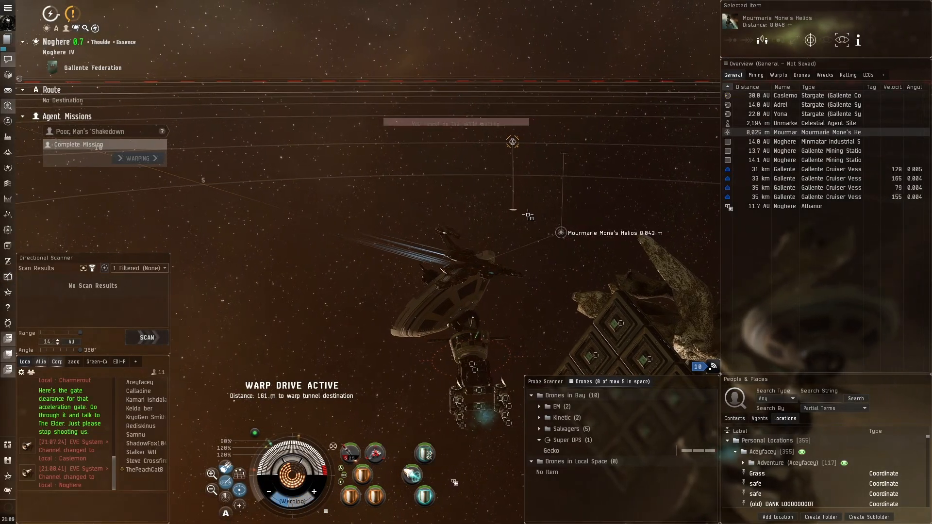
left_click(77, 144)
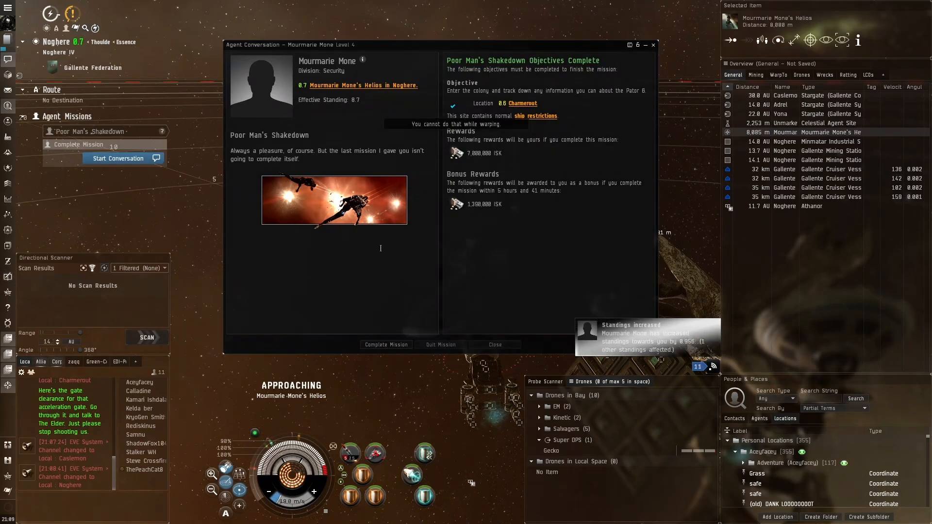
Turn in Poor Man's Shakedown, view the Underground Circus offer, and close the conversation
left_click(385, 345)
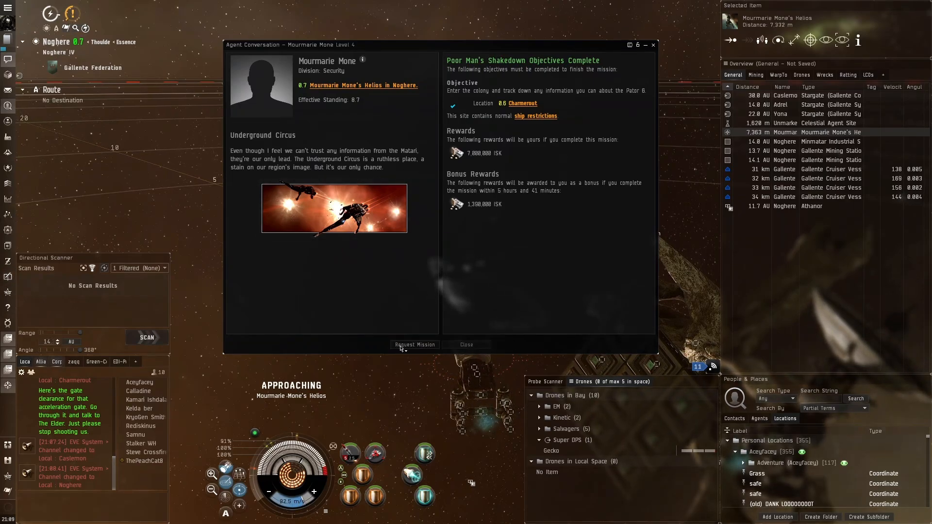
left_click(415, 345)
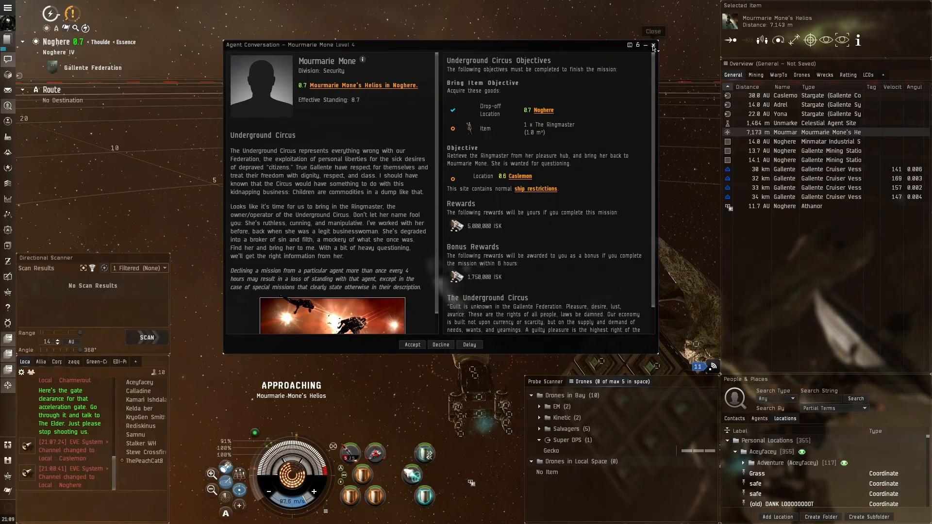
left_click(652, 46)
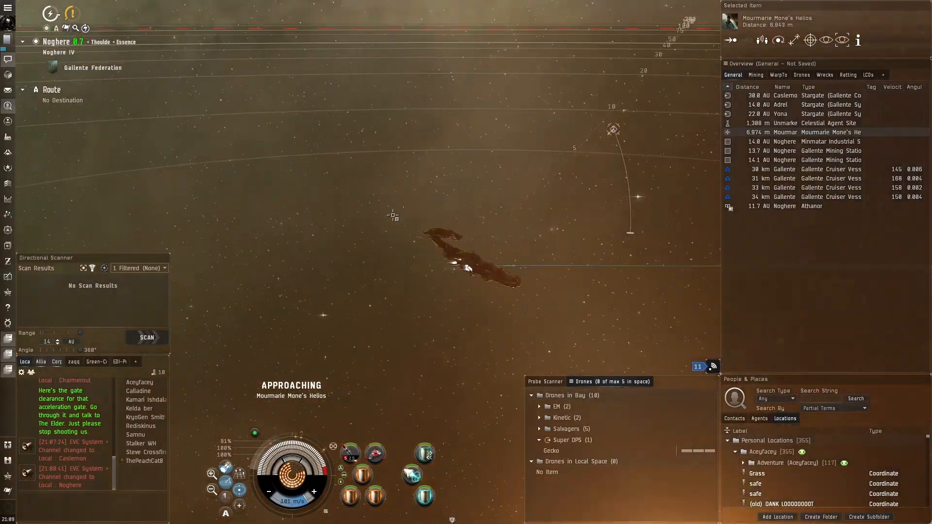